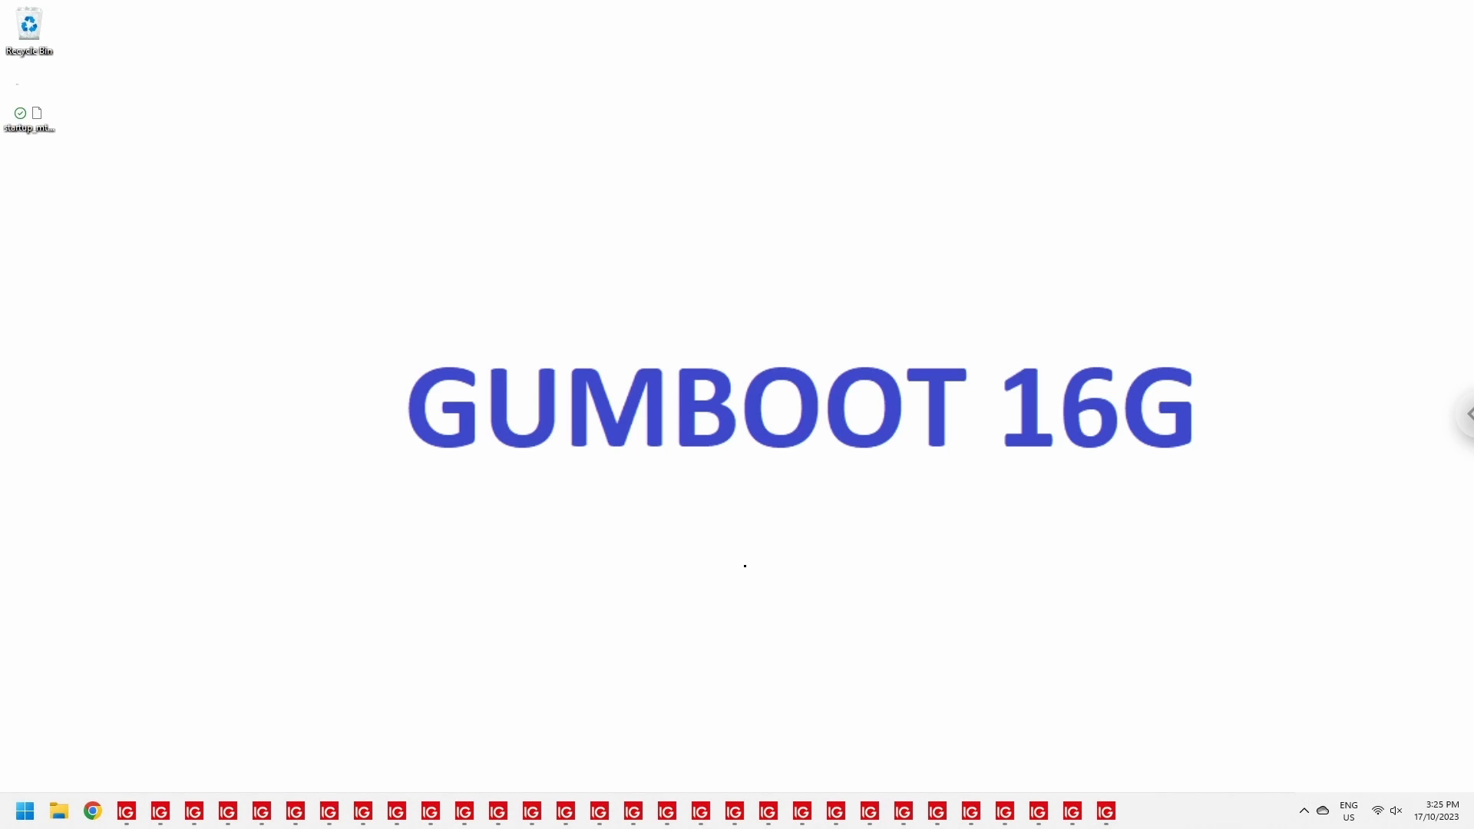
pyautogui.moveTo(837, 274)
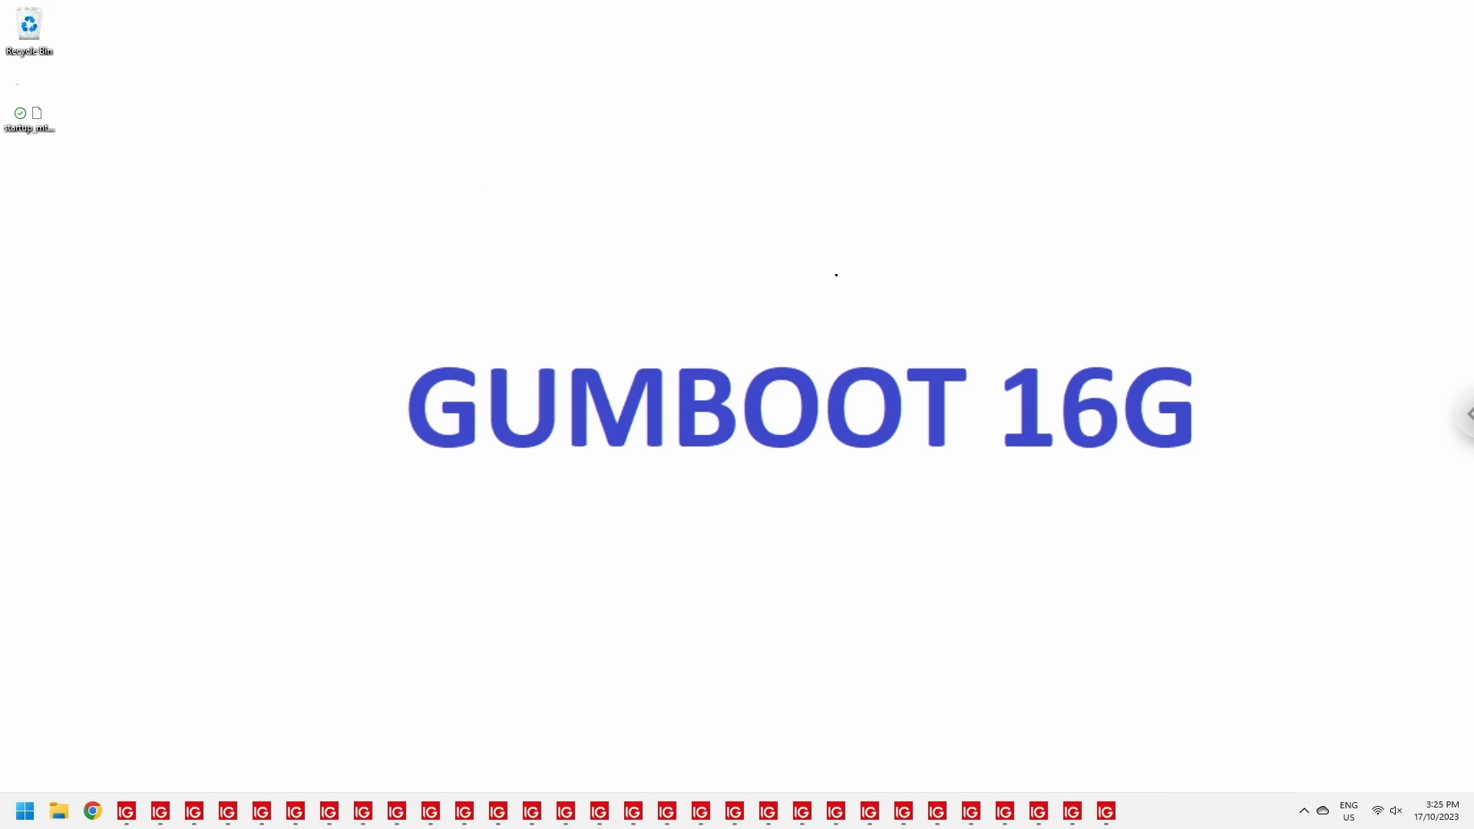
pyautogui.moveTo(555, 780)
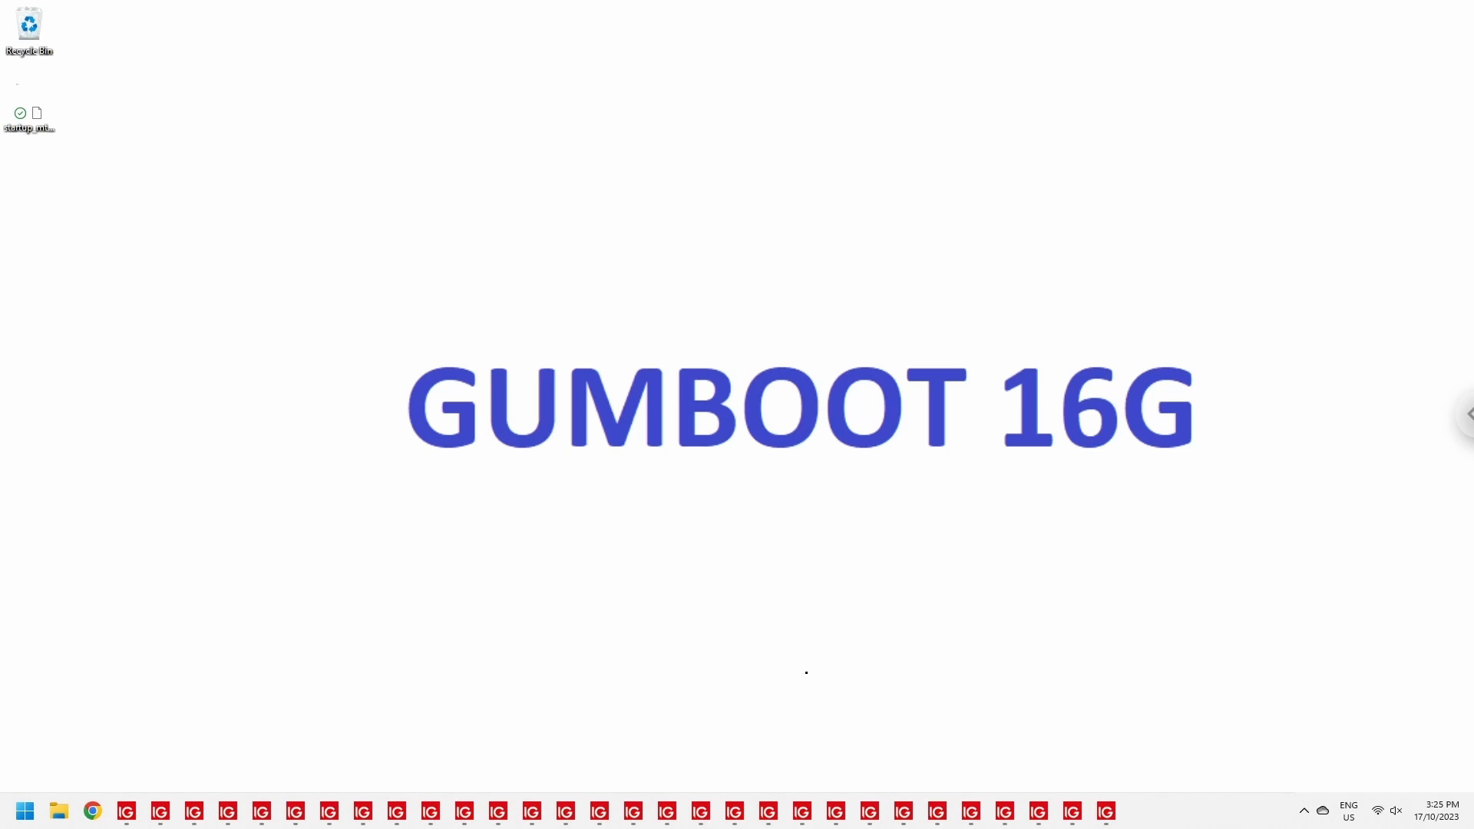
# Restore one of the IG demo MetaTrader 4 terminals from the taskbar
pyautogui.click(124, 811)
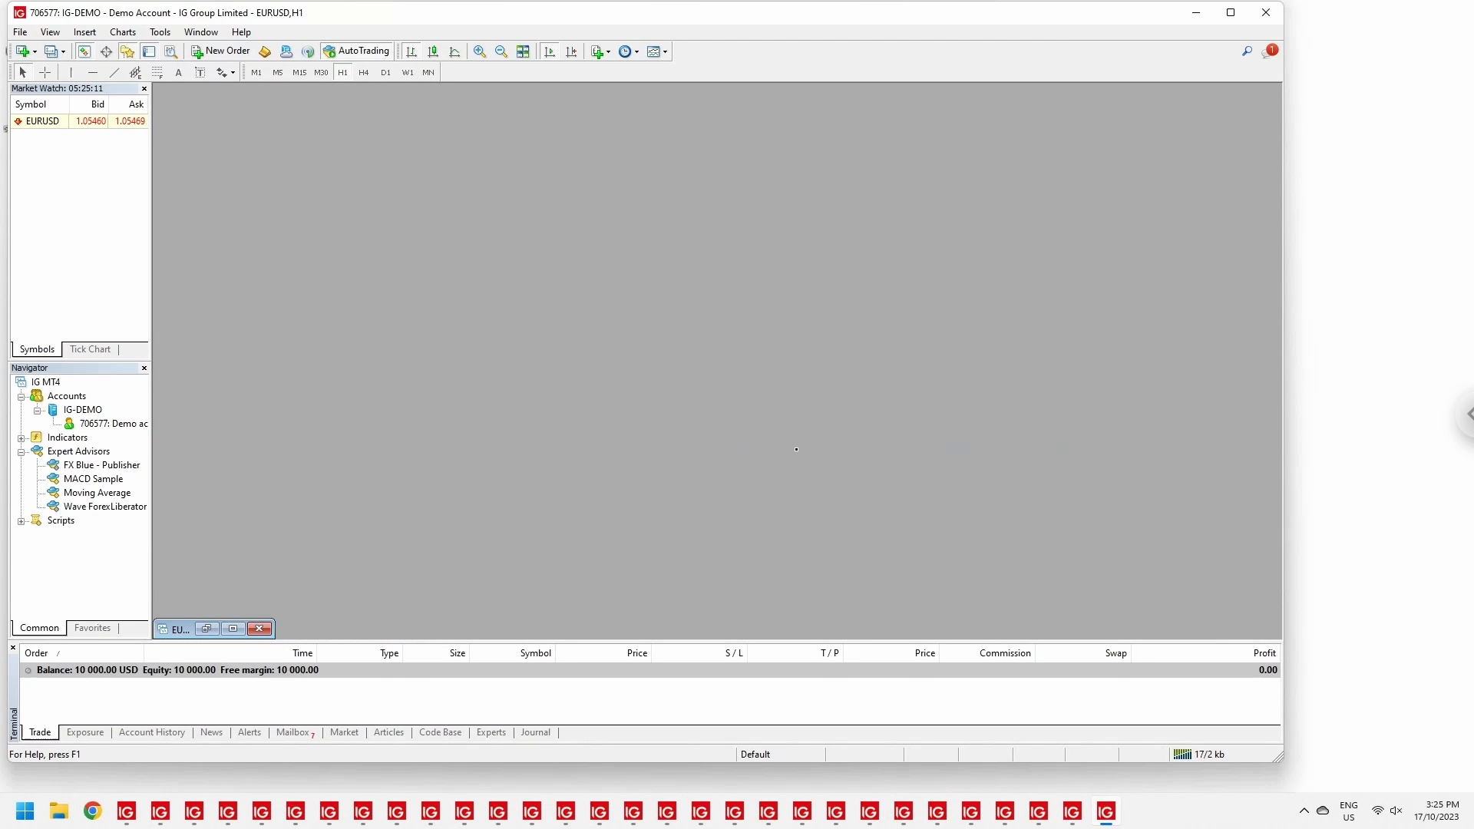
pyautogui.click(19, 31)
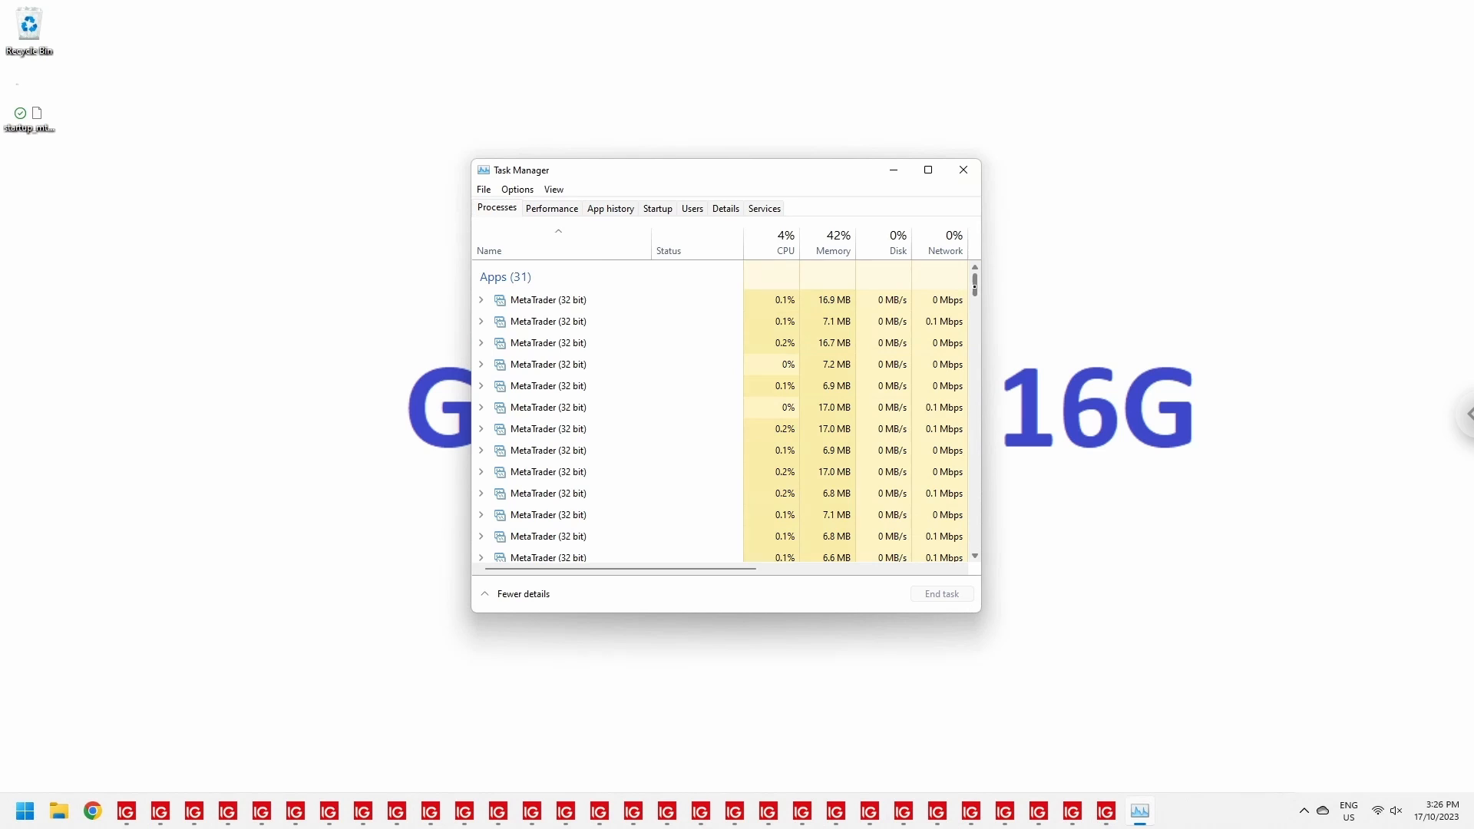
# Browse the process list through all 31 MetaTrader (32 bit) entries and back to the top
pyautogui.scroll(-3)
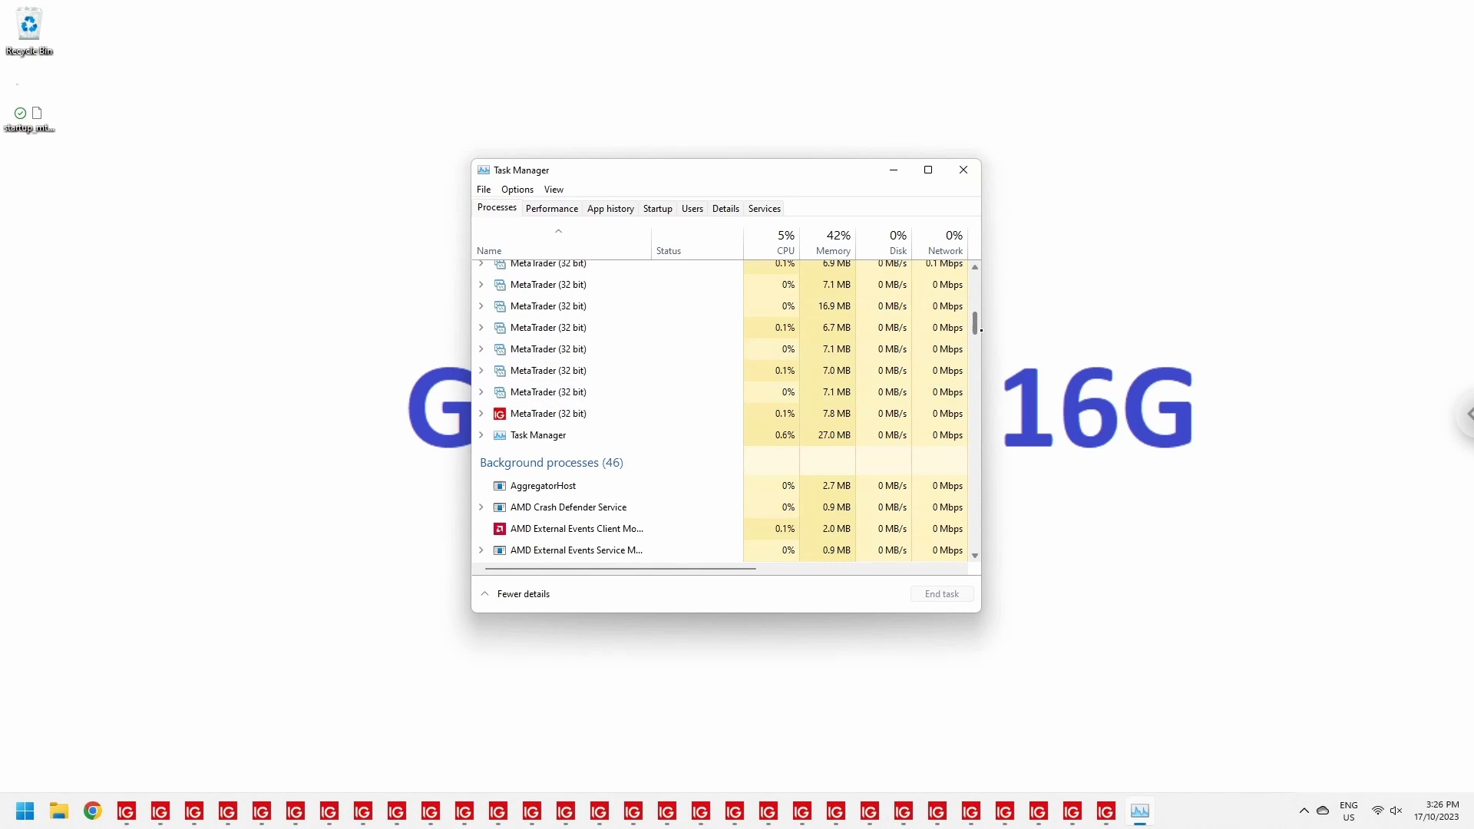
pyautogui.scroll(3)
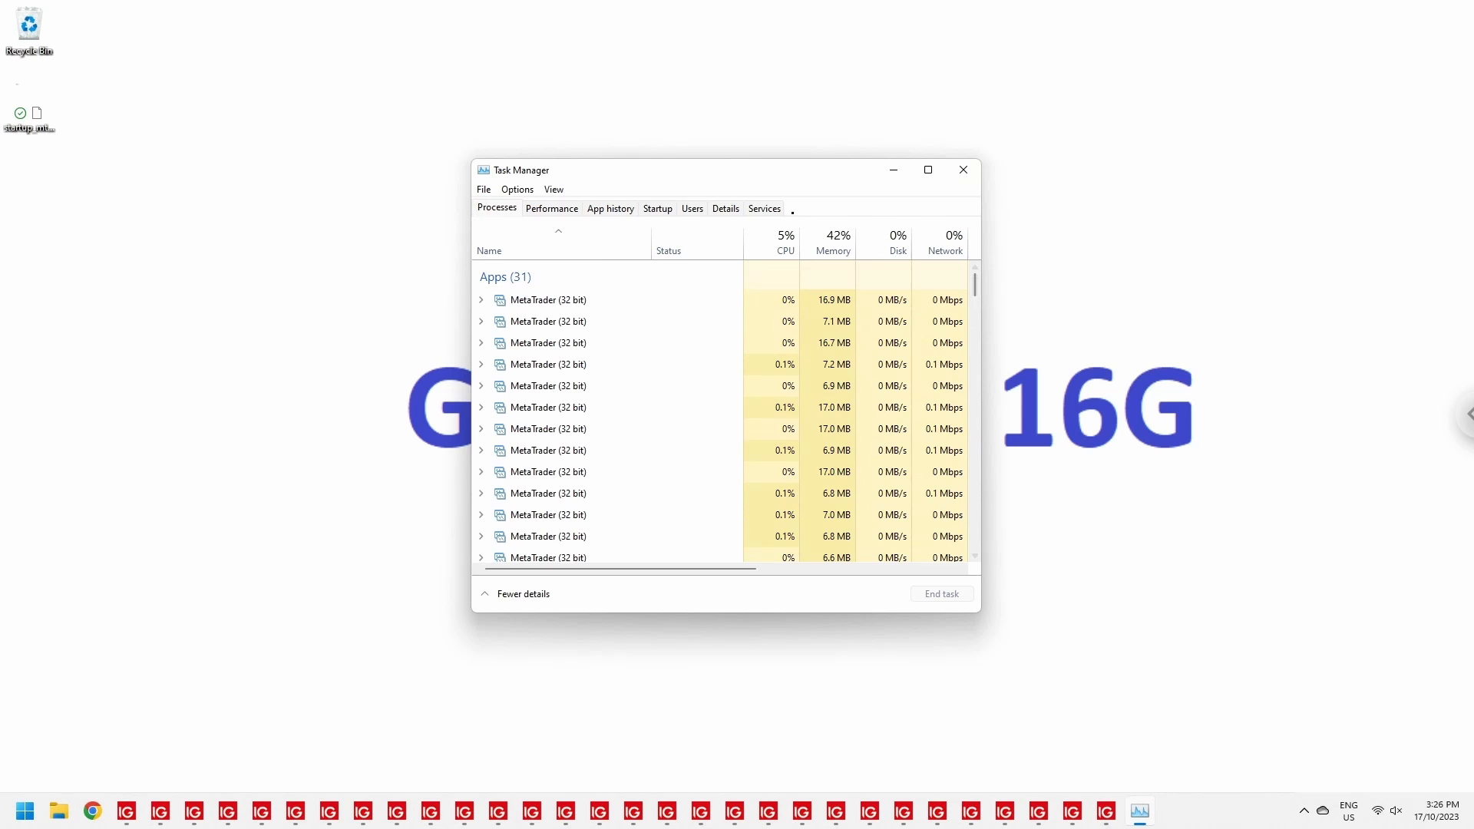
# Switch to the Performance view showing CPU around 3% and memory at 43% of 12.9 GB
pyautogui.click(551, 207)
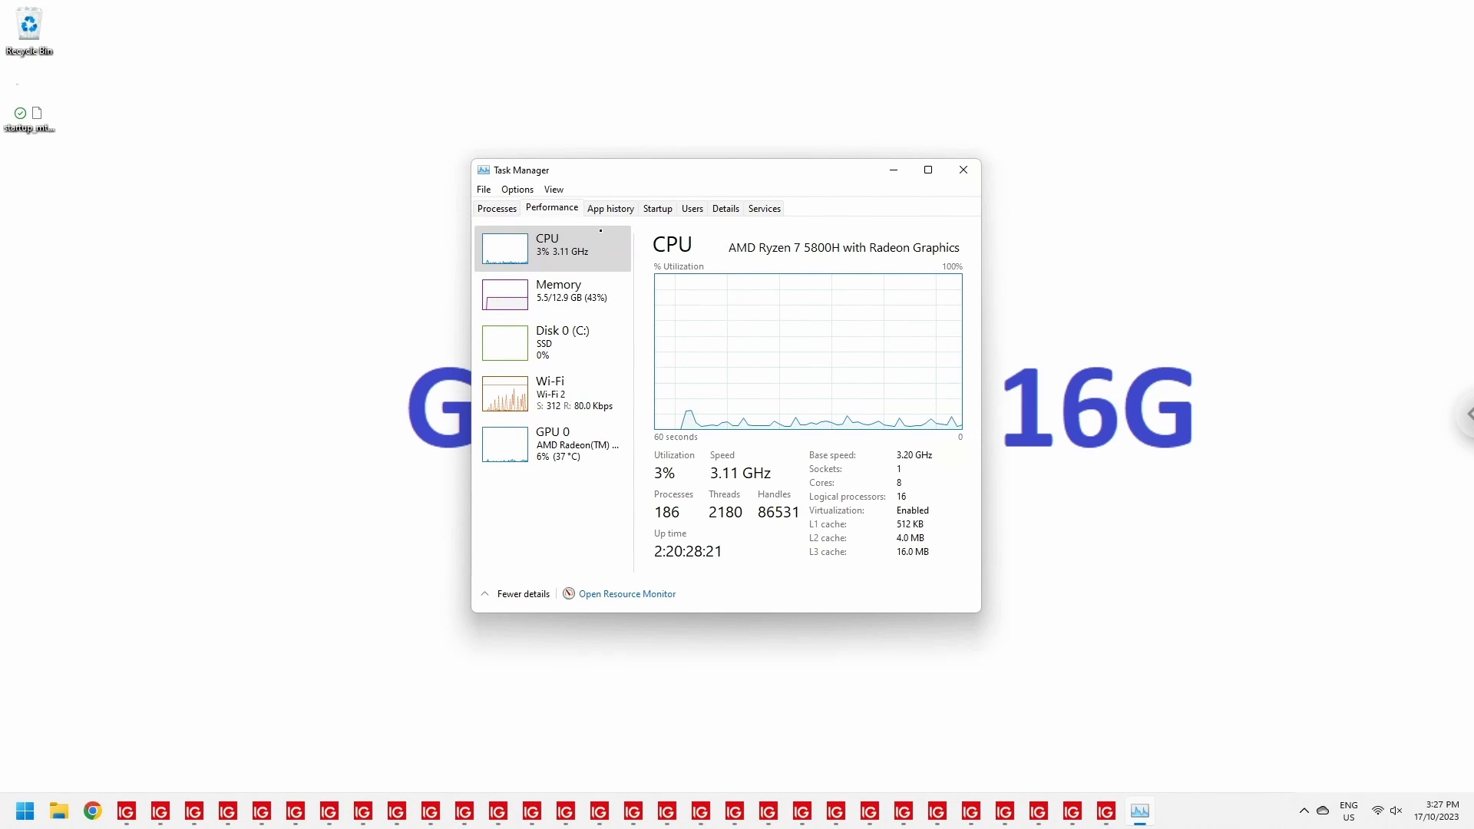
pyautogui.moveTo(602, 243)
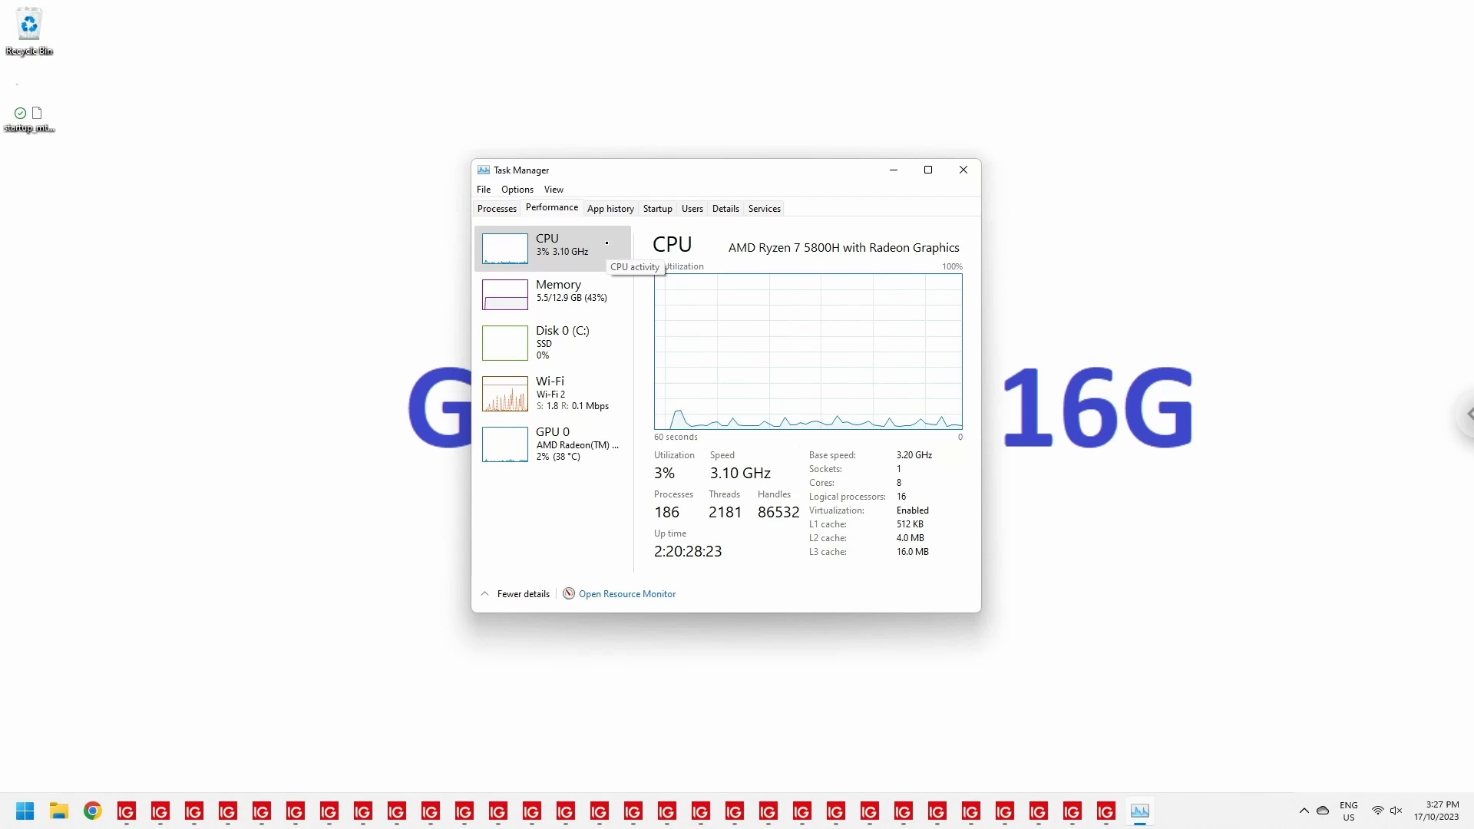